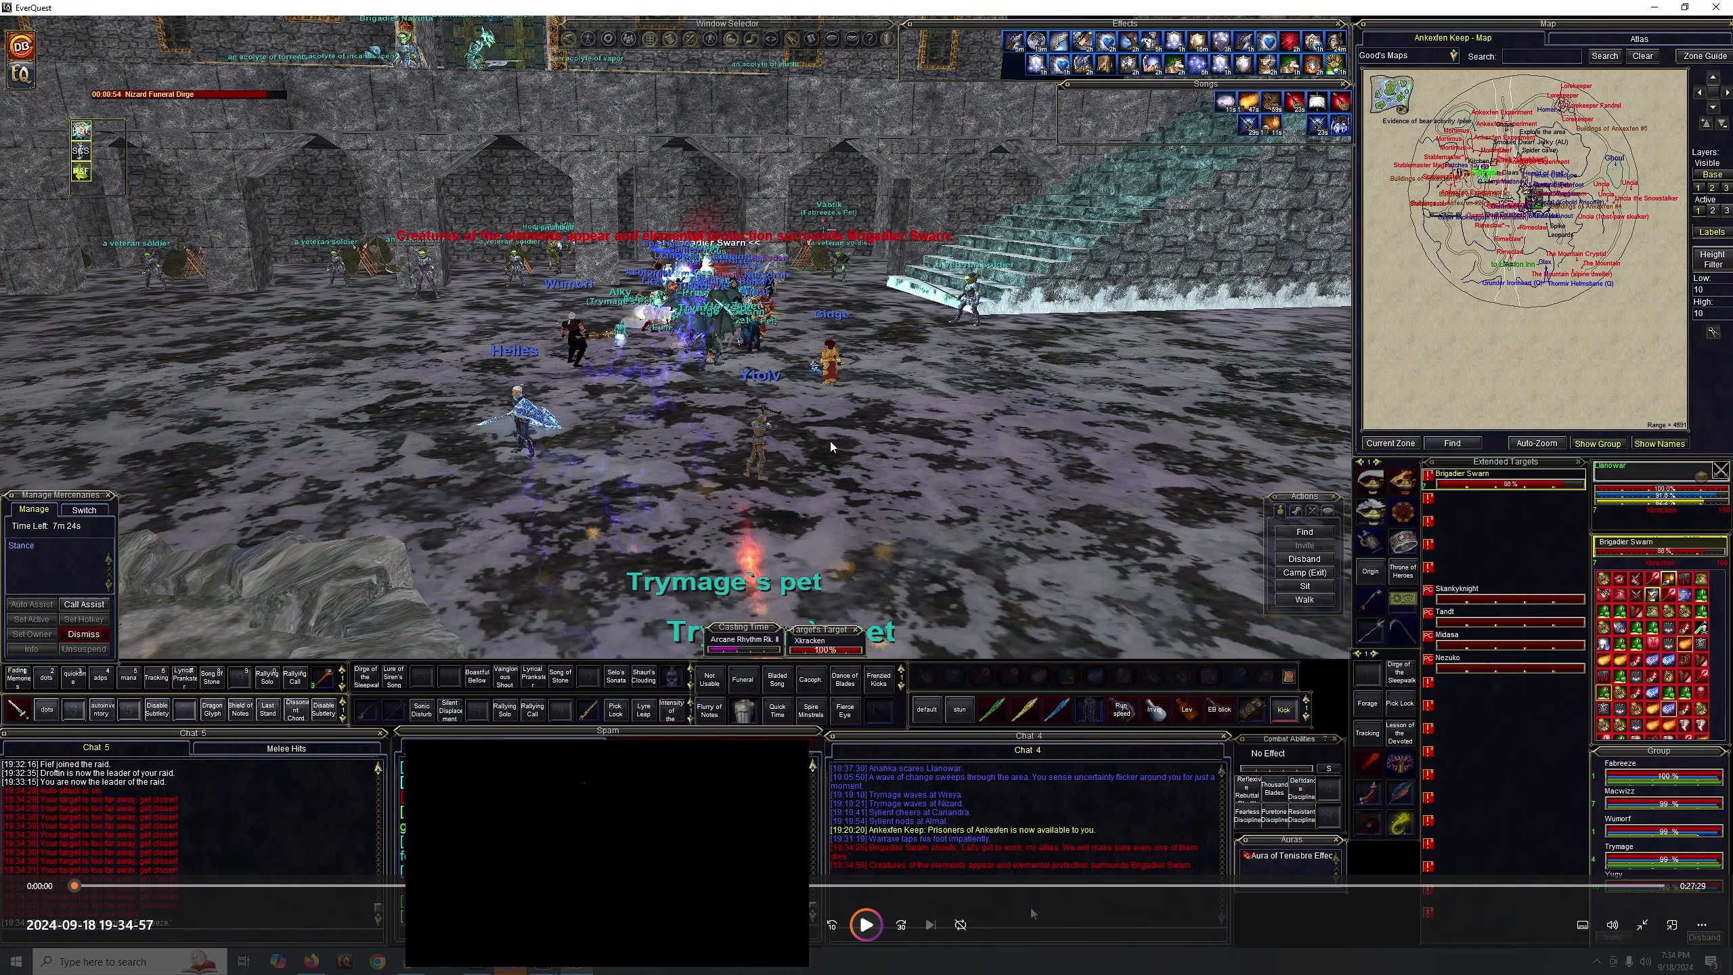
mouse_move(848, 485)
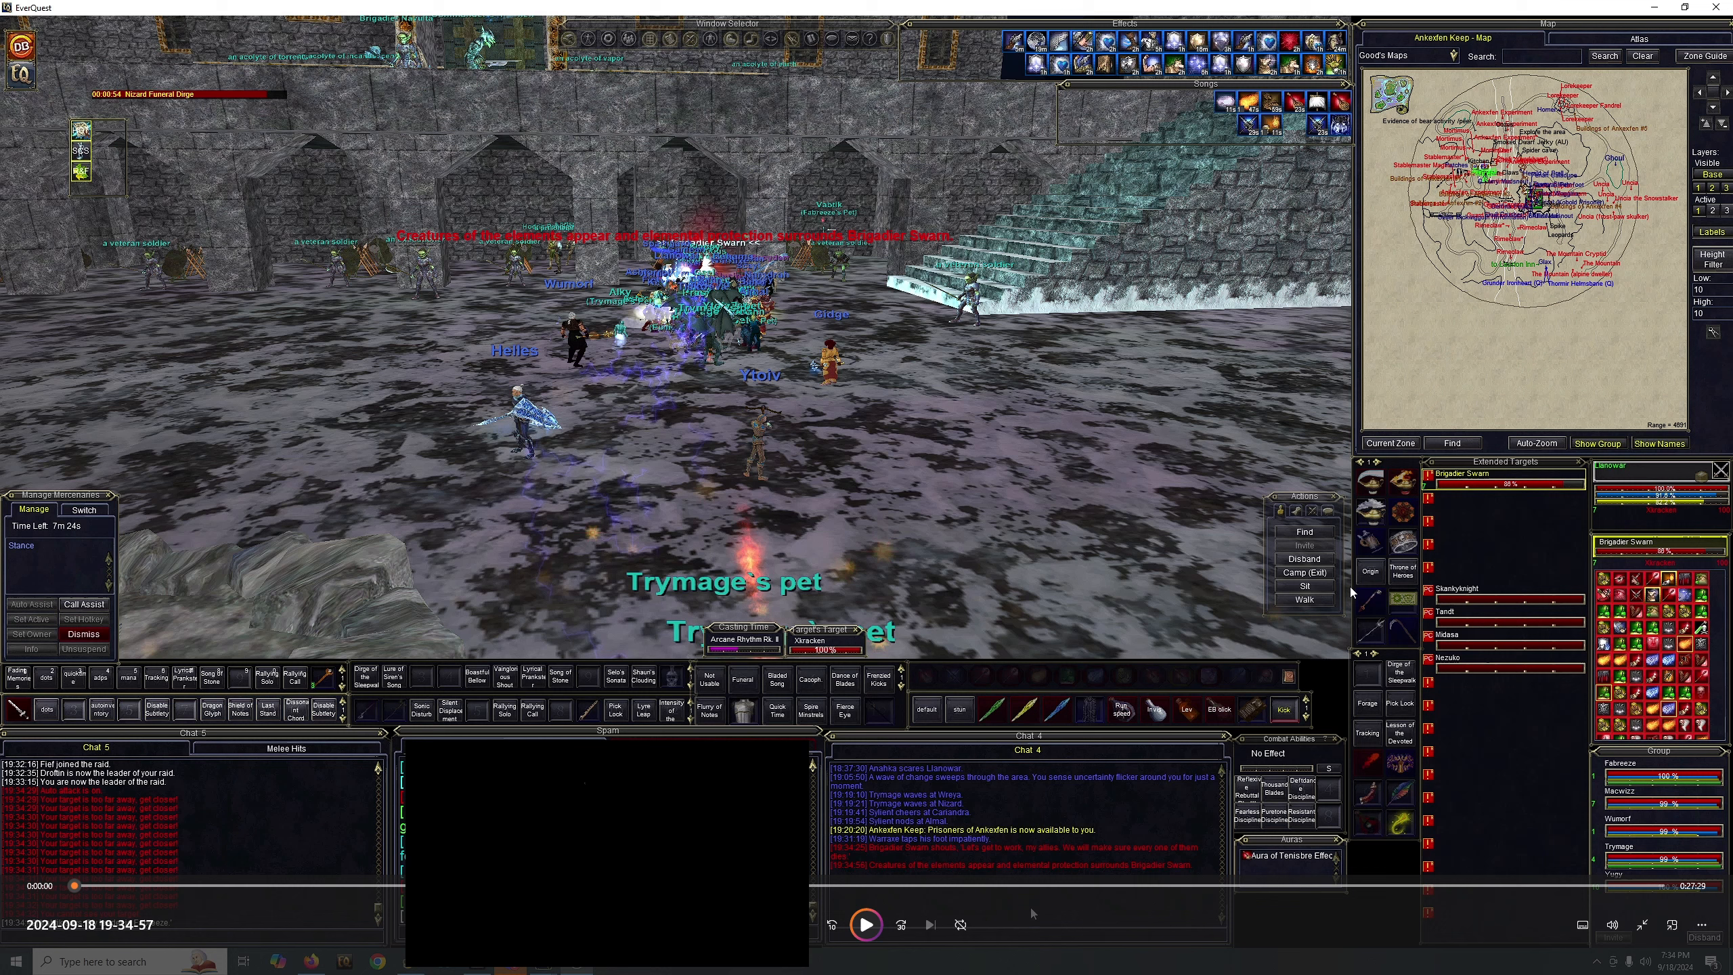
mouse_move(1392, 899)
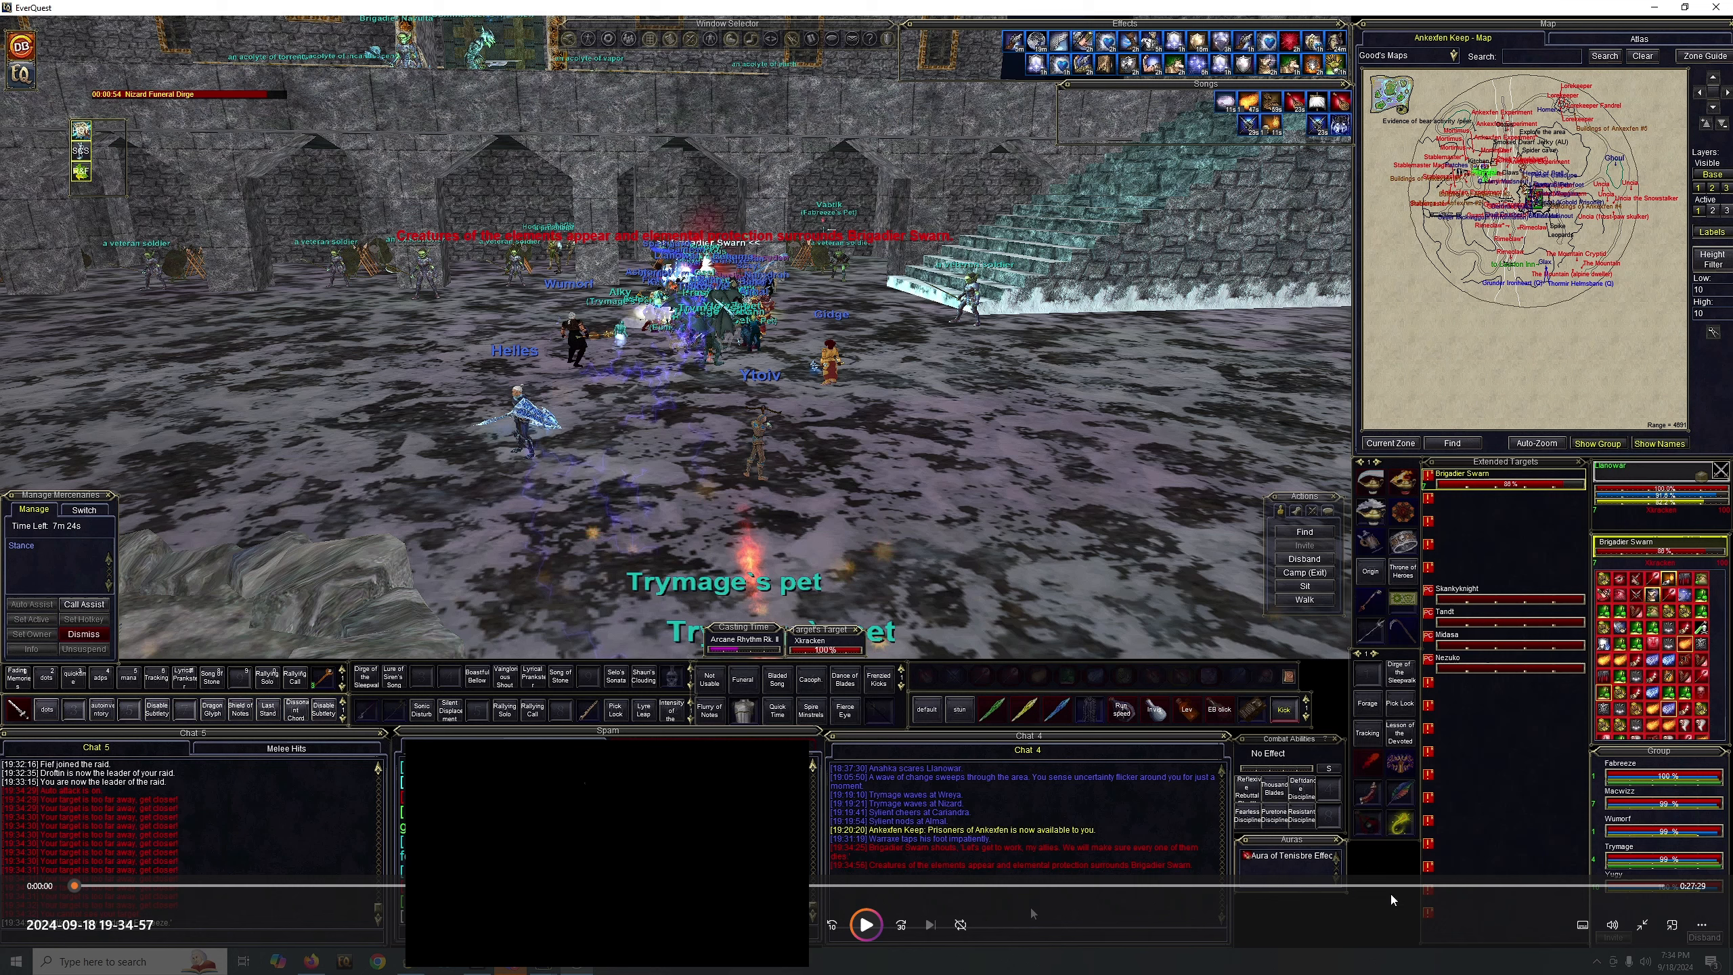
mouse_move(1392, 901)
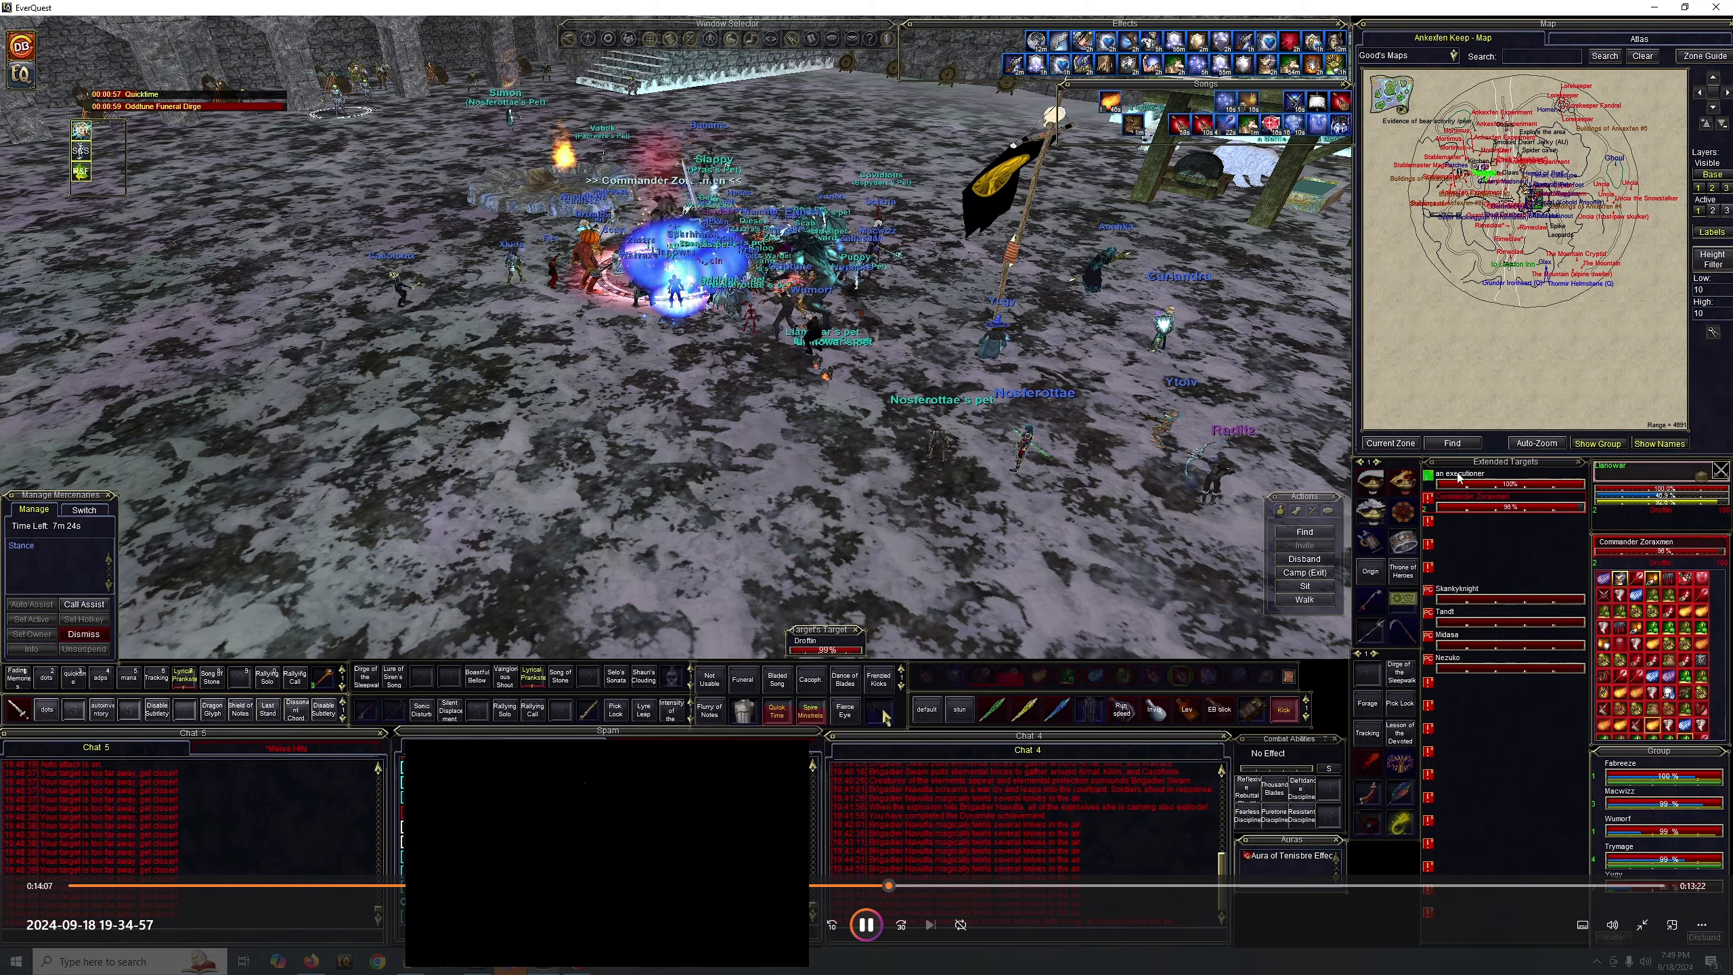
Let playback run into the Commander Zoraxmen fight until the Bard Epic alert appears.
click(777, 675)
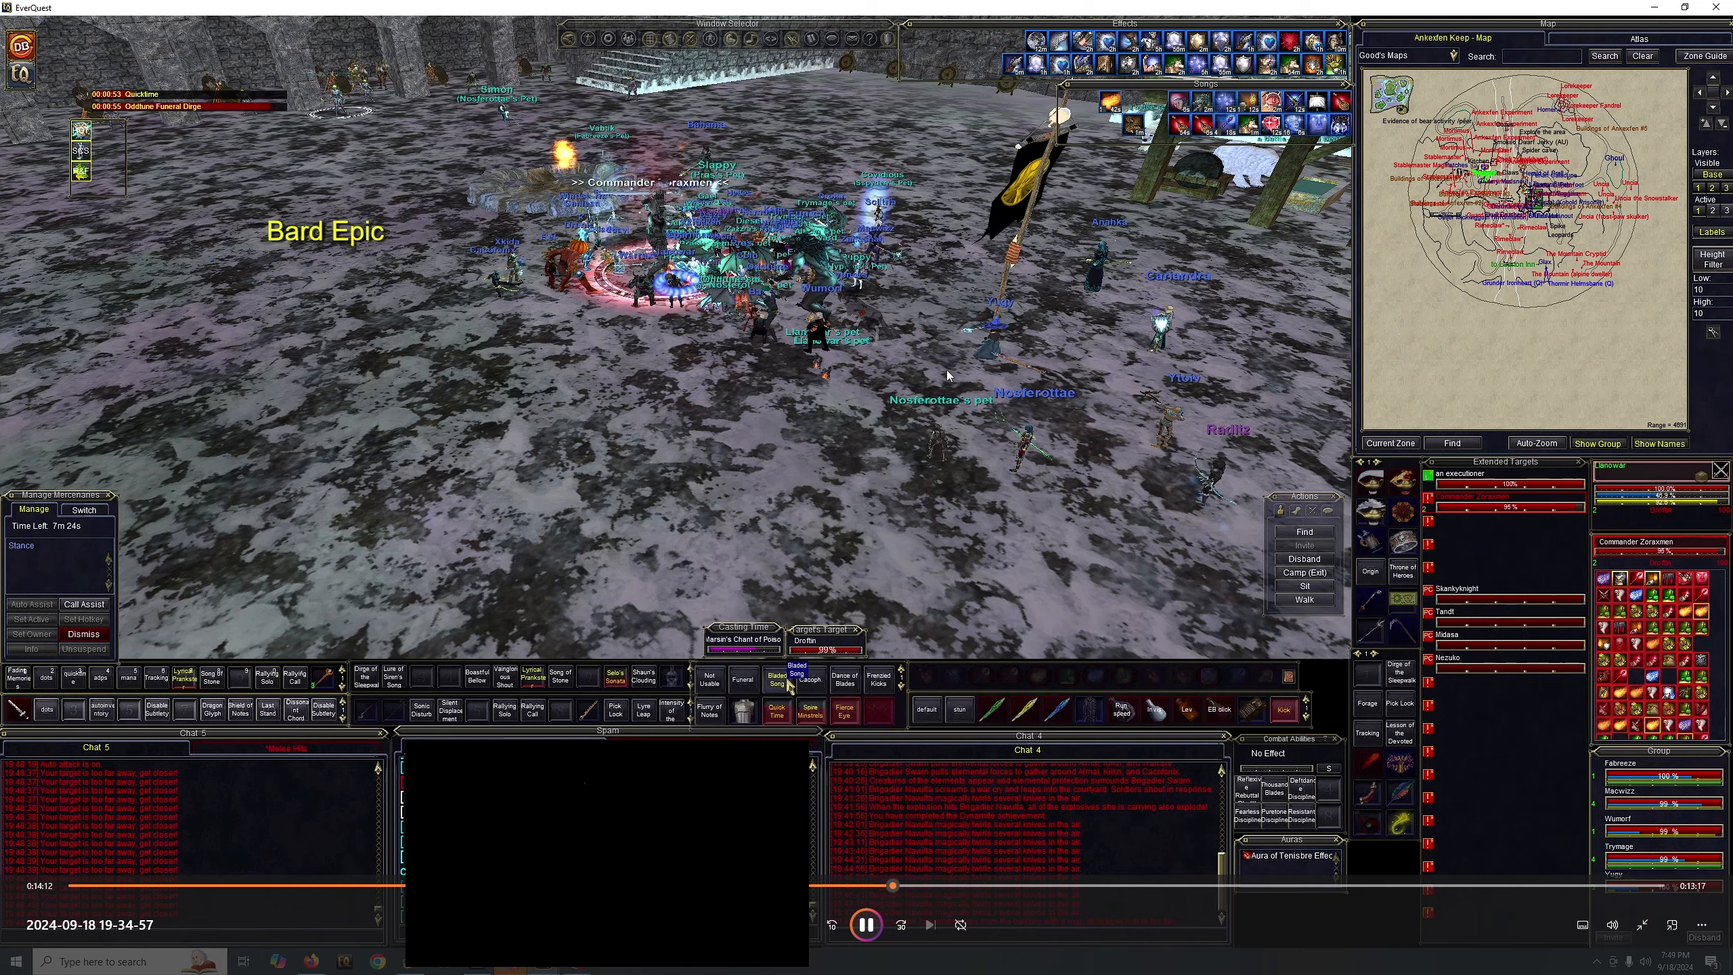